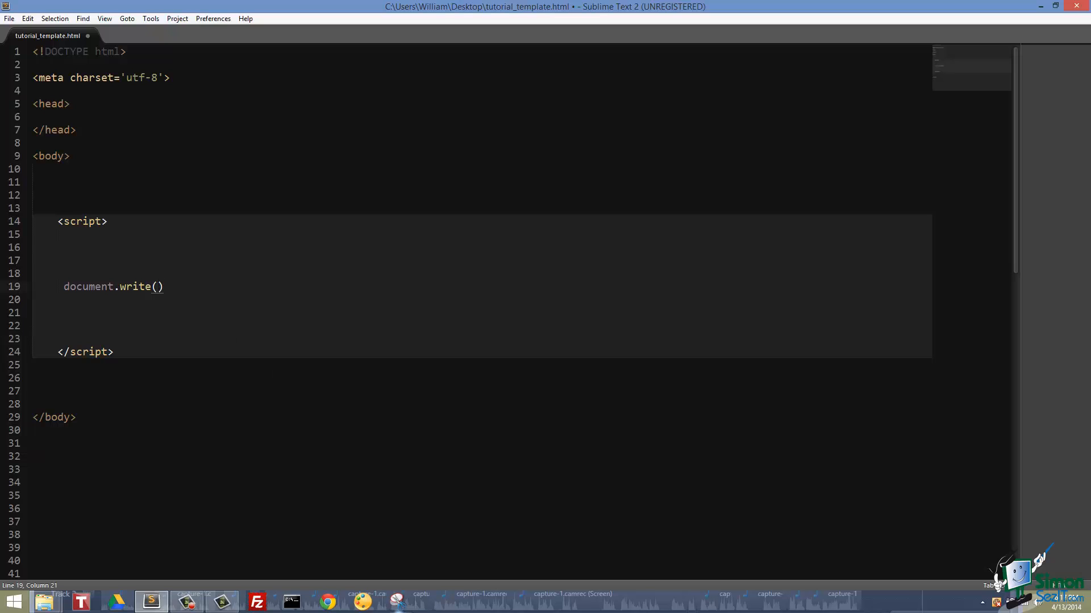
# Replace the document.write() call in the script block with an empty console.log() call
pyautogui.write('"Hello"')
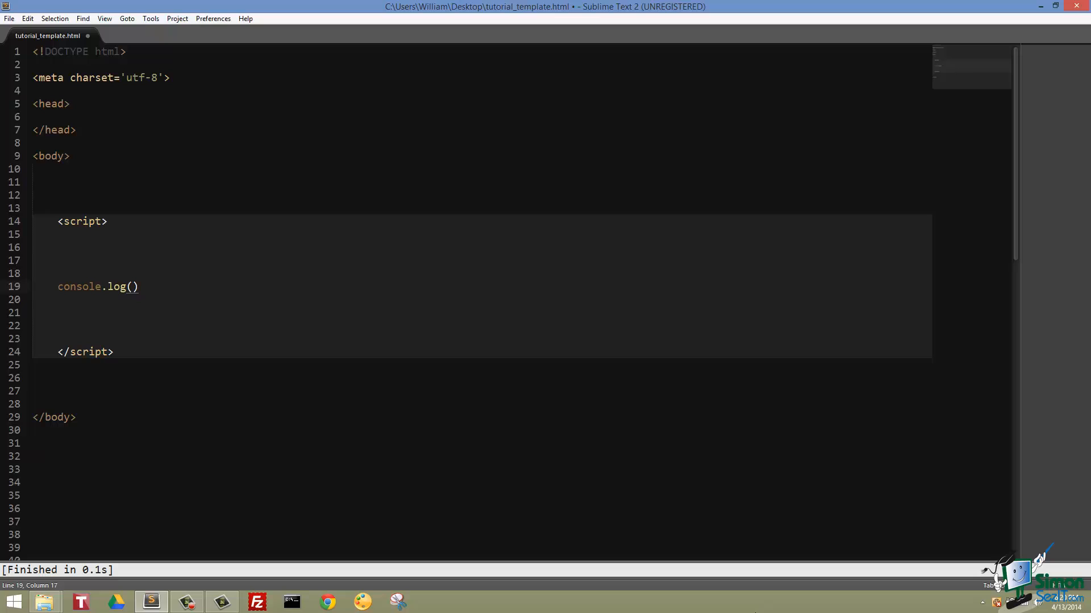
# Put the string "Welcome to JavaScript" inside console.log() and save the file
pyautogui.write('"Welcom"')
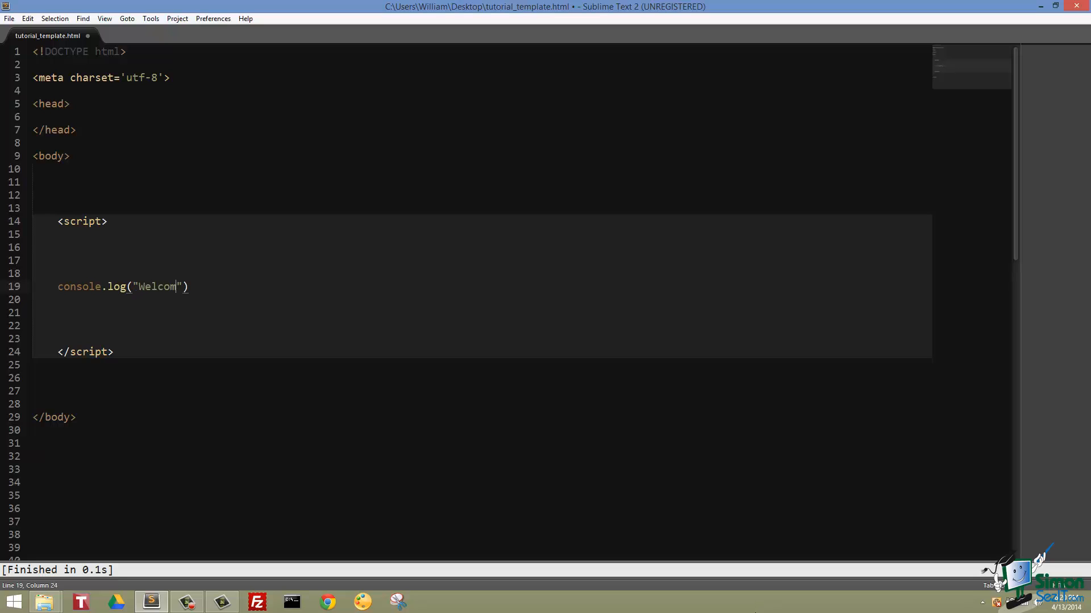
pyautogui.write('e to J')
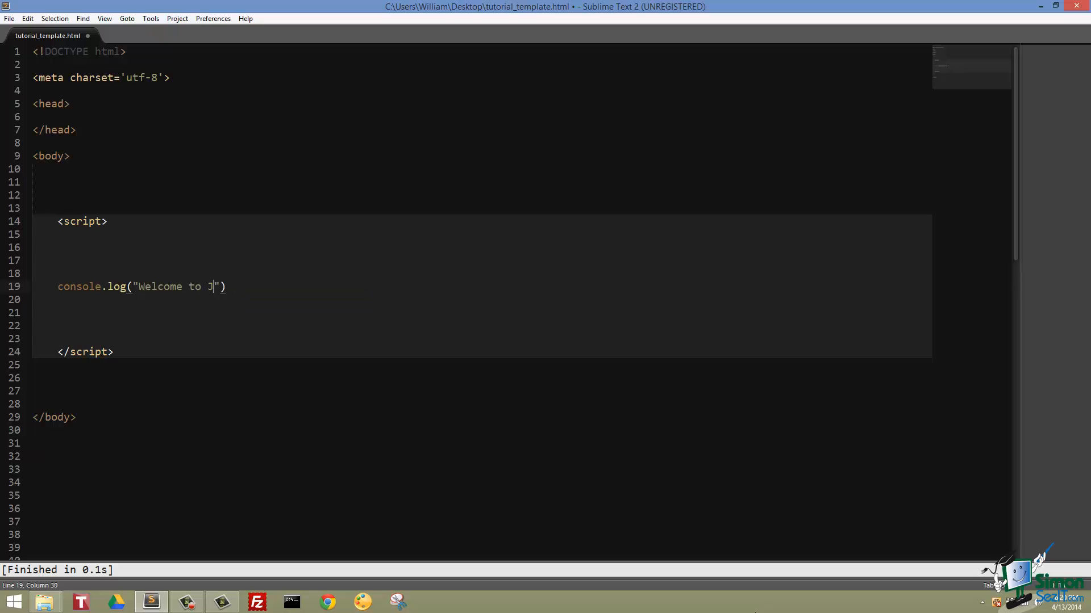
pyautogui.write('avaScript')
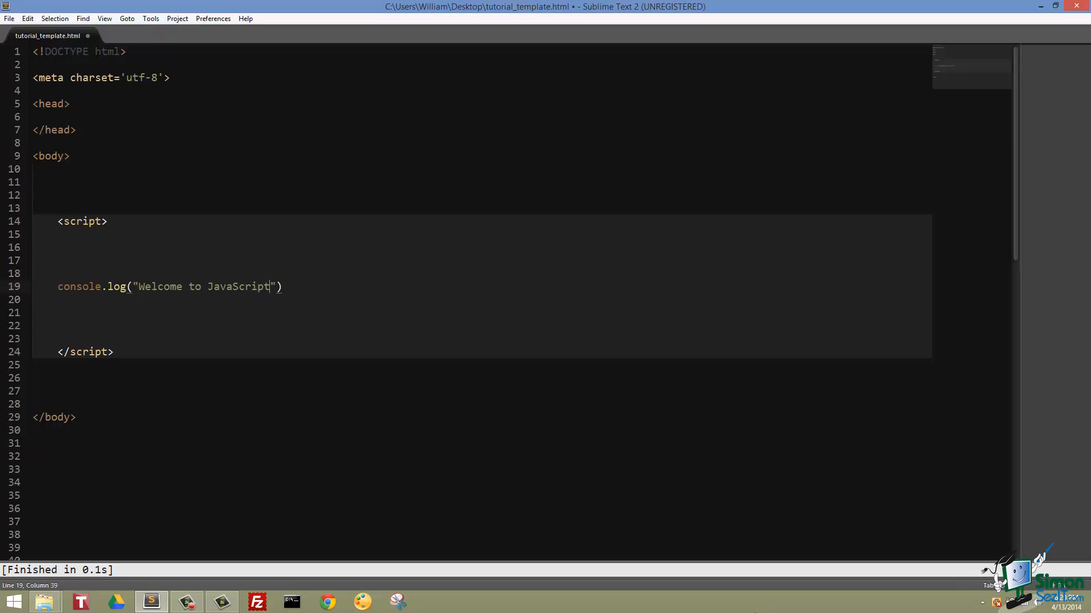
pyautogui.press('ctrl+s')
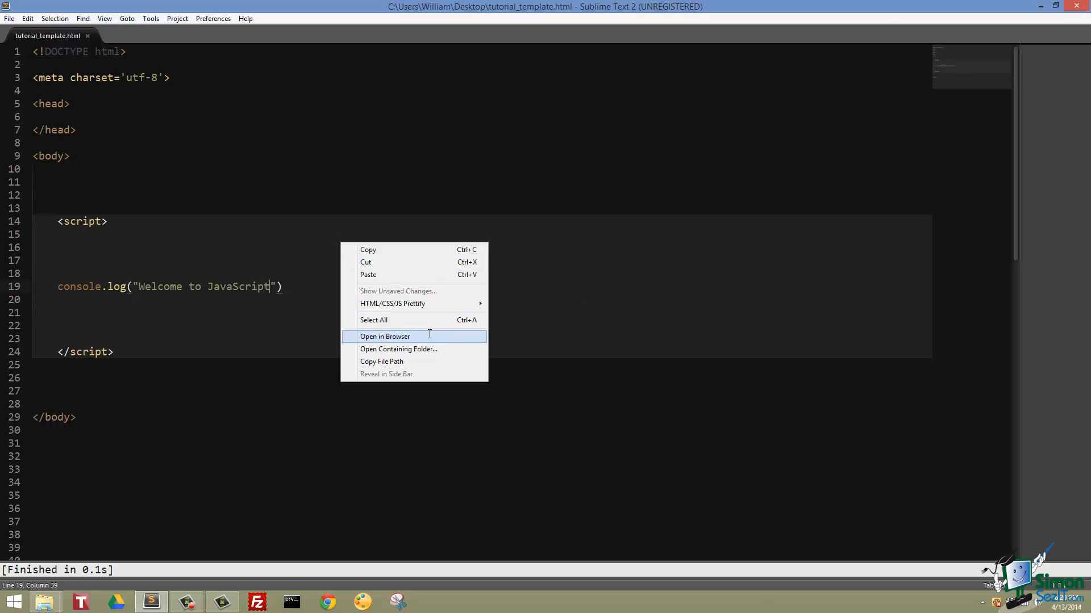
# View tutorial_template.html in Chrome and bring up Inspect Element on the page
pyautogui.click(384, 337)
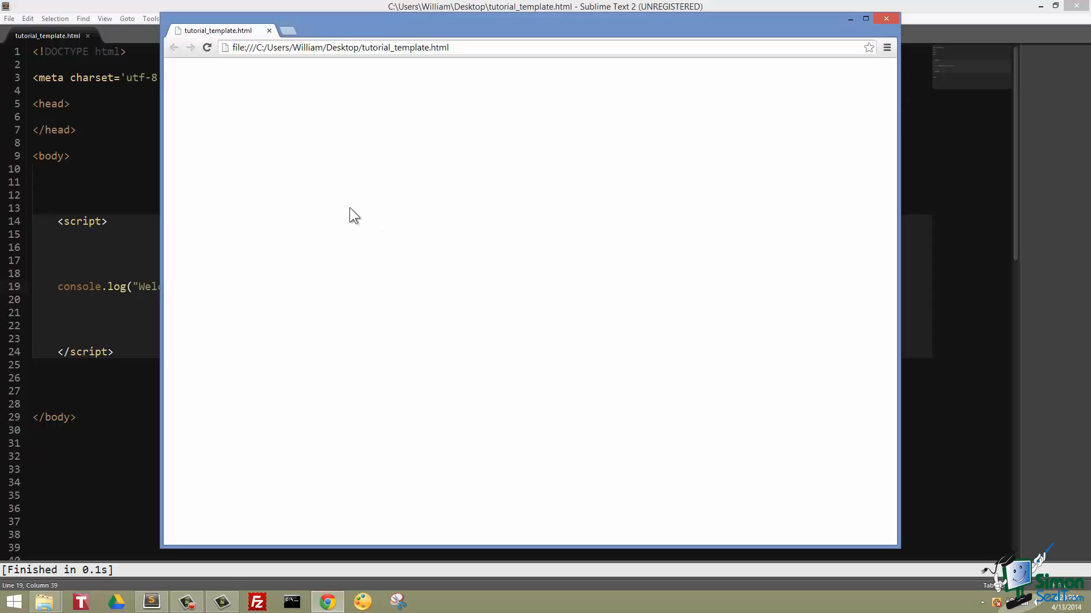
pyautogui.rightClick(340, 205)
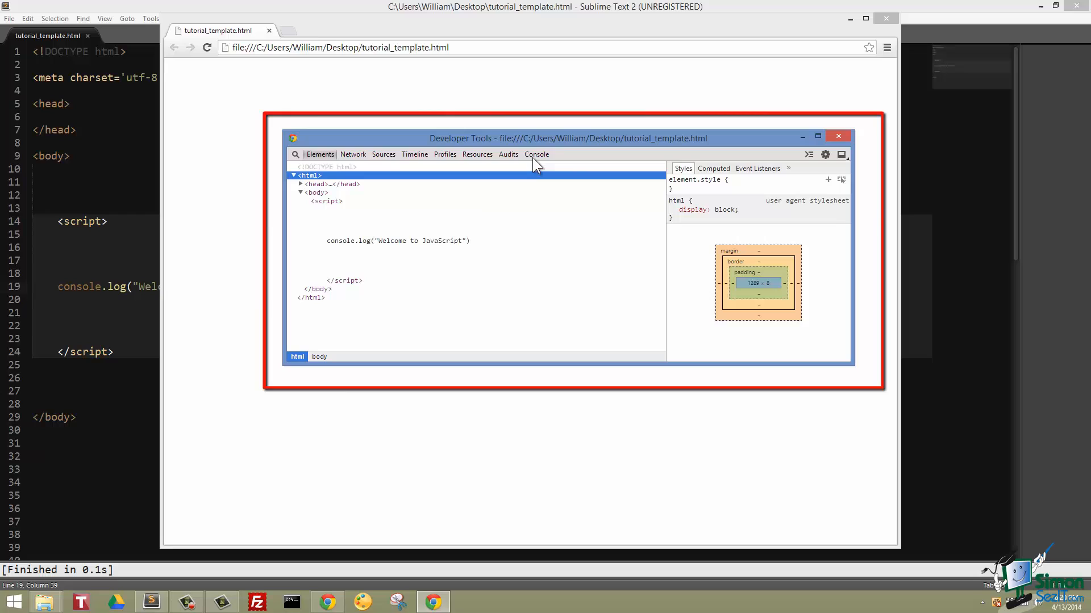
# Show the Developer Tools Console, where "Welcome to JavaScript" is logged
pyautogui.click(536, 155)
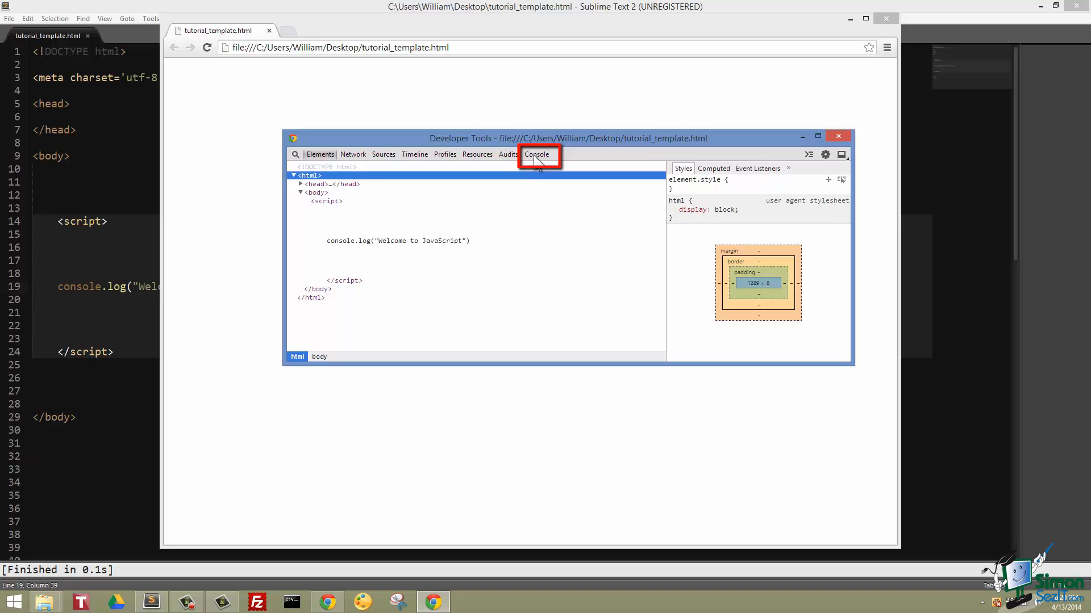
pyautogui.click(537, 155)
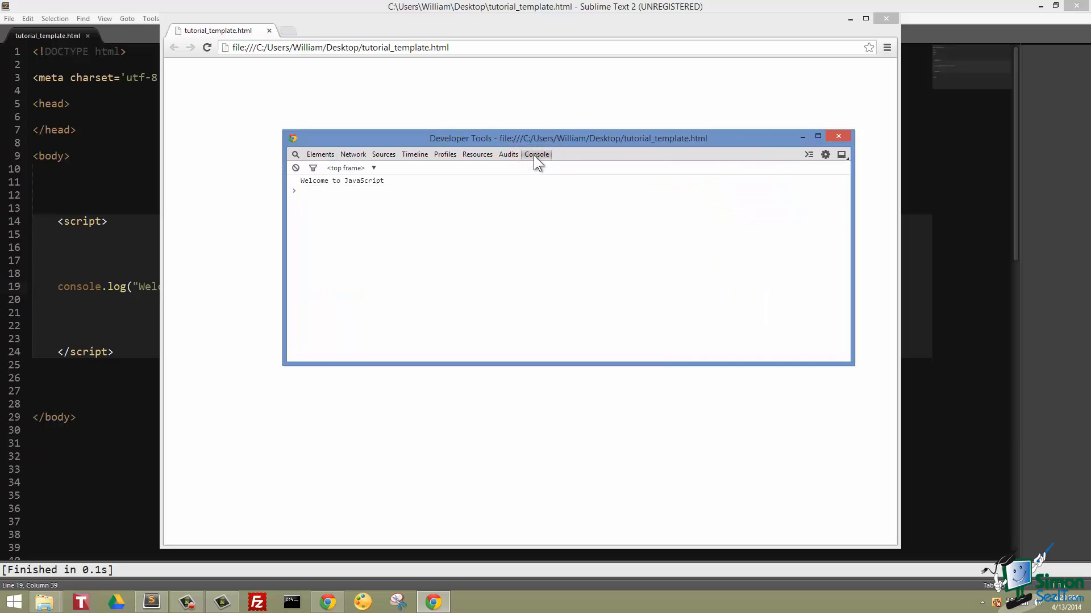